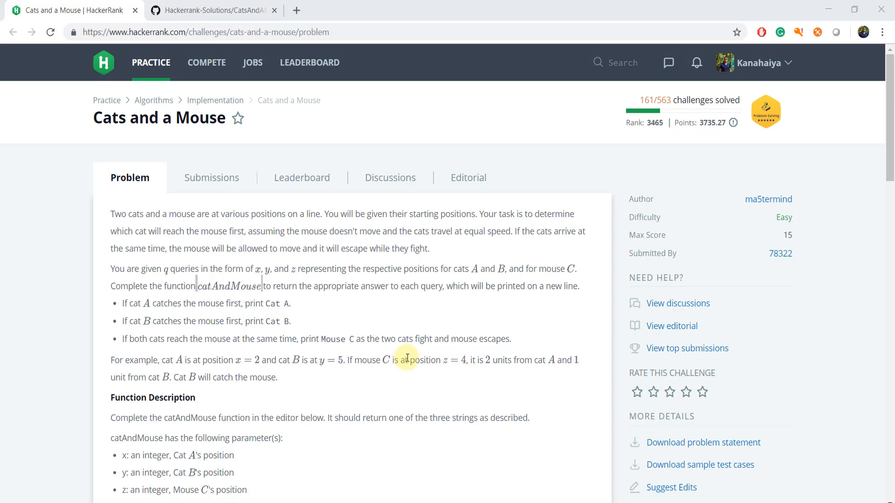
pyautogui.moveTo(96, 126)
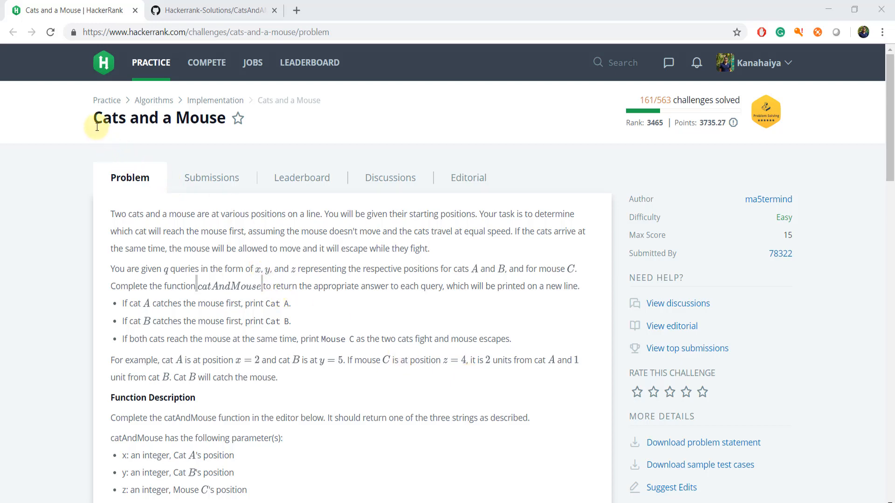
pyautogui.moveTo(96, 121)
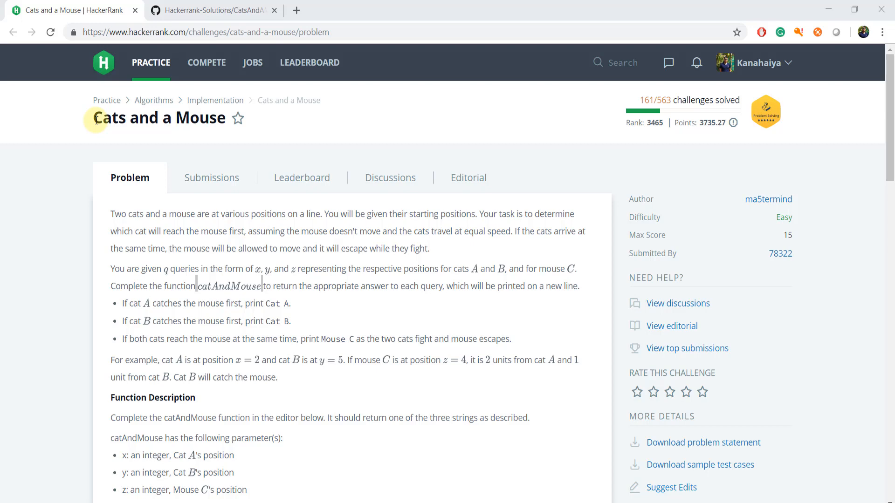
# Scroll to Sample Input 0 and highlight the query count and the first query's mouse position.
pyautogui.doubleClick(154, 119)
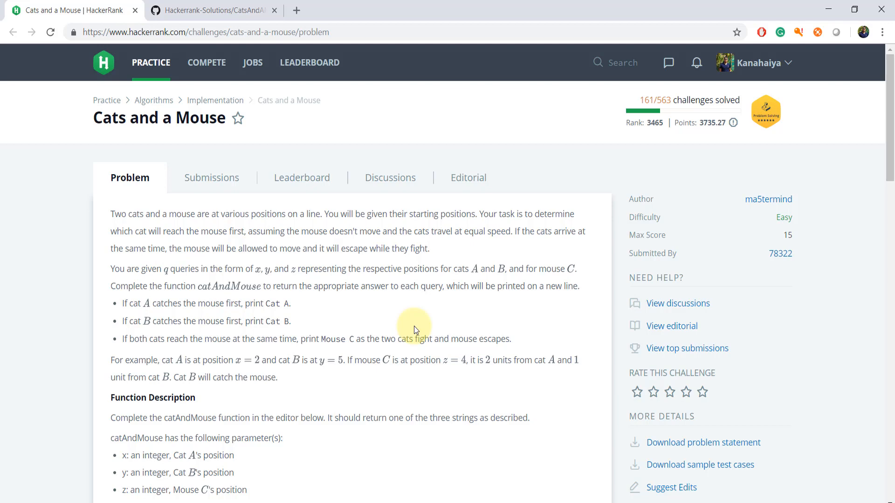
pyautogui.moveTo(498, 270)
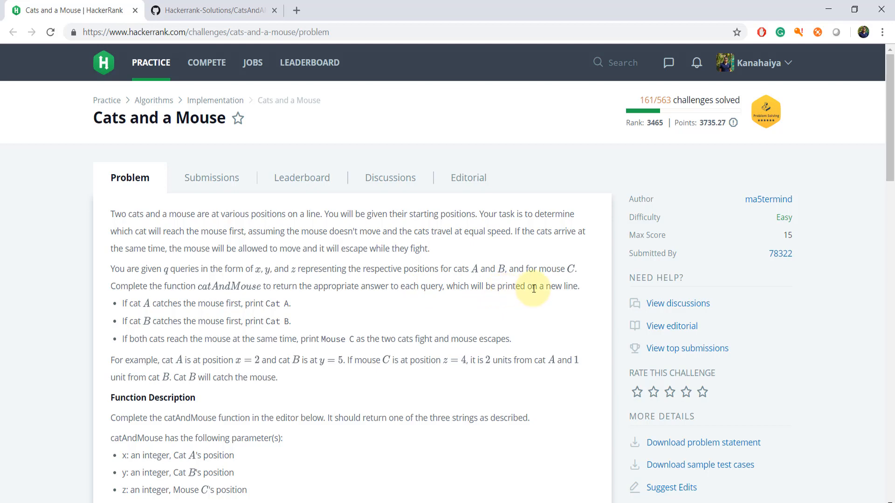
pyautogui.moveTo(124, 306)
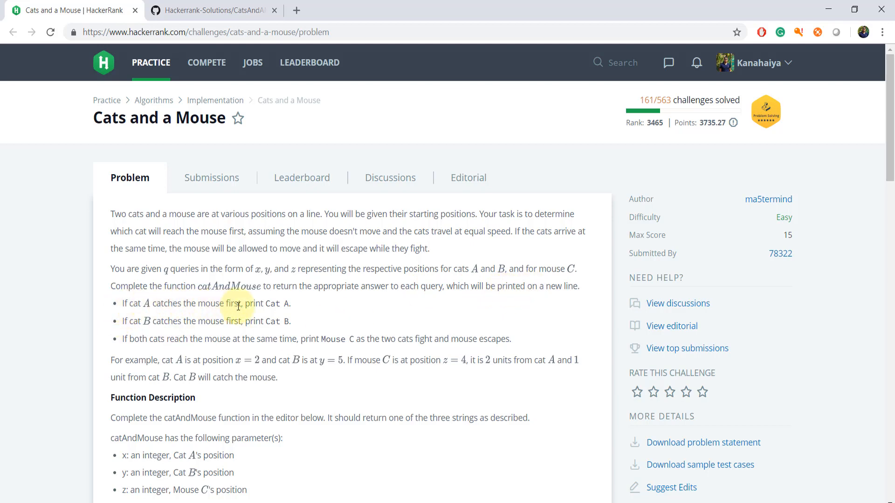
pyautogui.moveTo(266, 306)
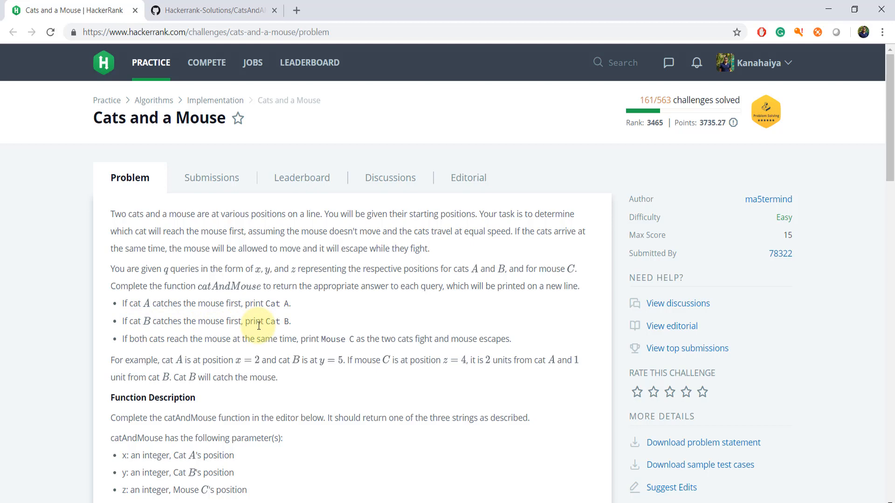
pyautogui.moveTo(136, 336)
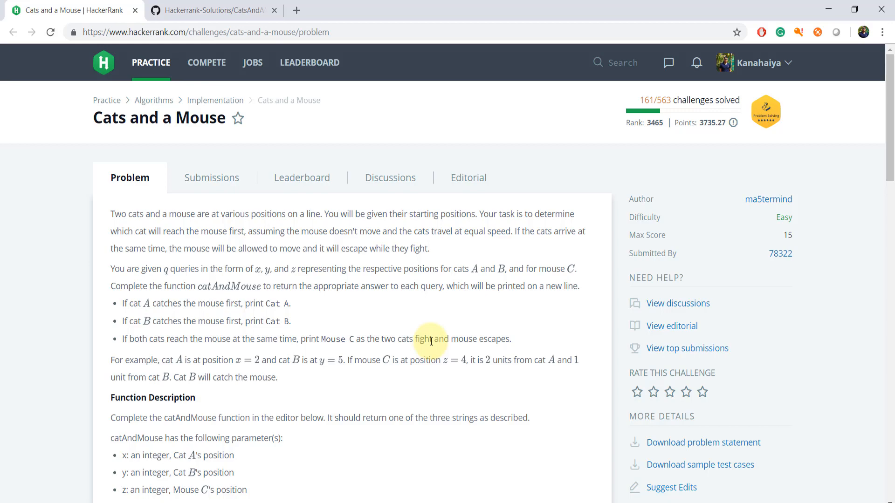
pyautogui.scroll(-3)
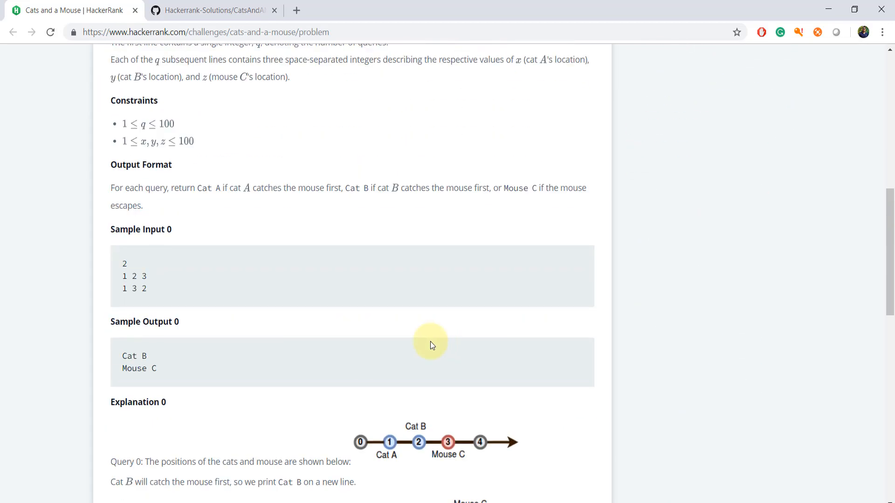
pyautogui.scroll(-3)
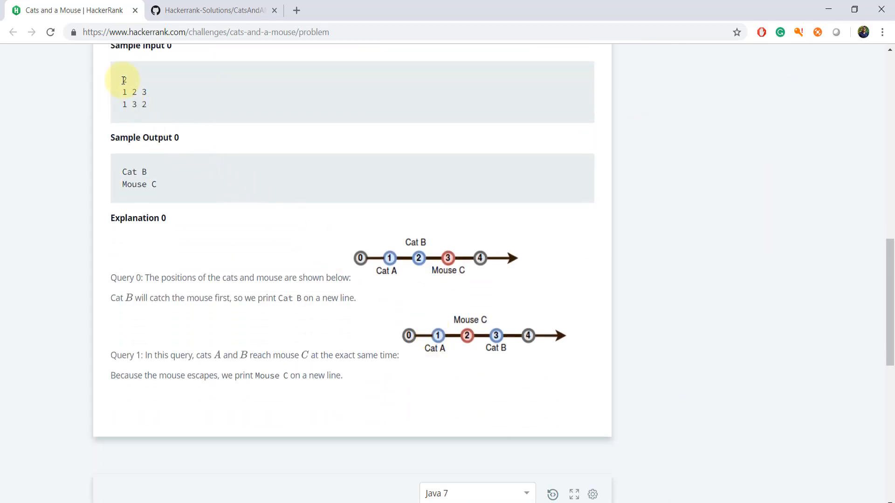
pyautogui.doubleClick(123, 80)
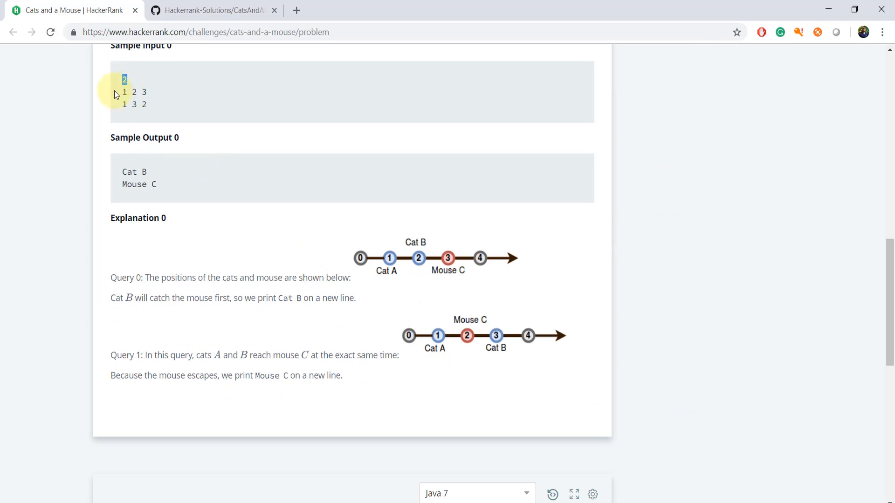
pyautogui.moveTo(121, 92); pyautogui.dragTo(146, 92)
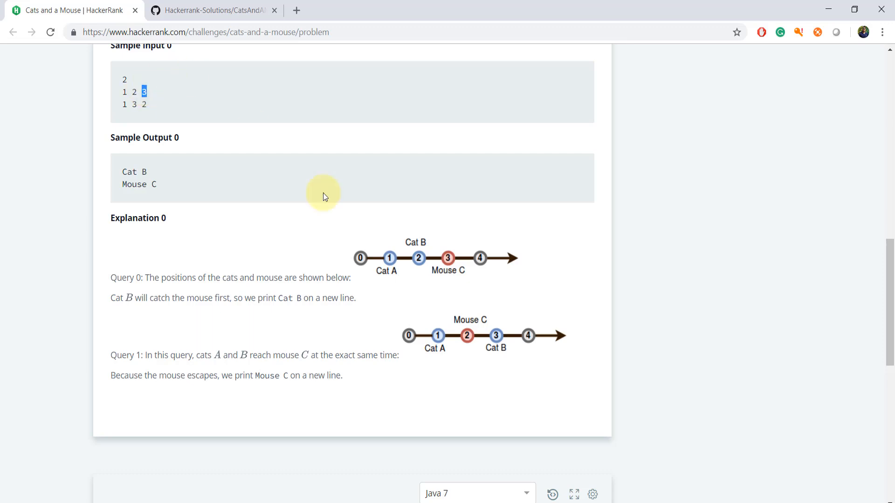
pyautogui.moveTo(448, 258)
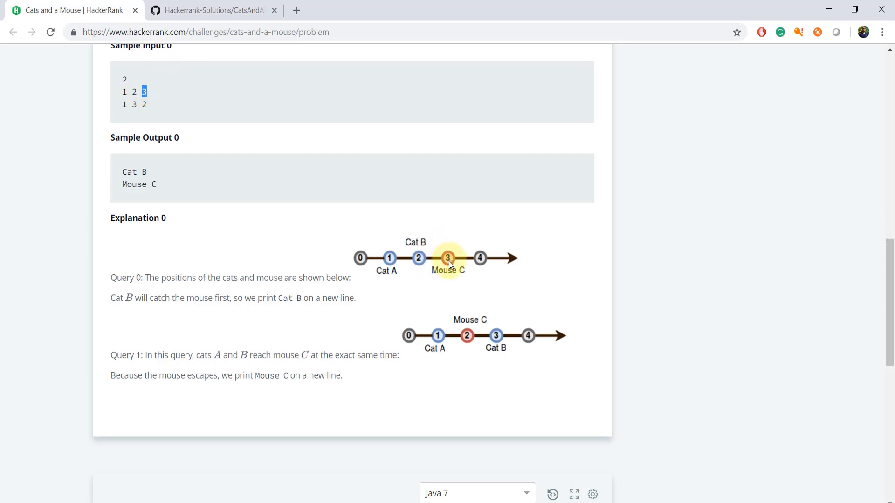
pyautogui.moveTo(311, 222)
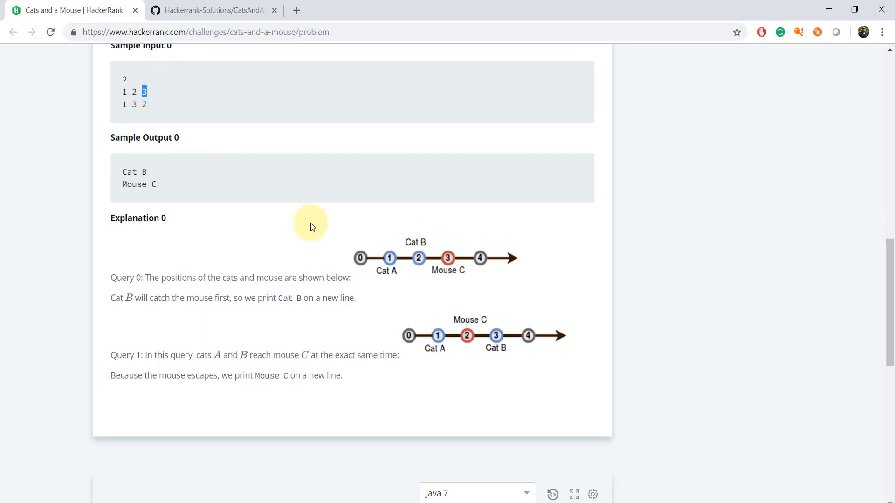
pyautogui.moveTo(494, 268)
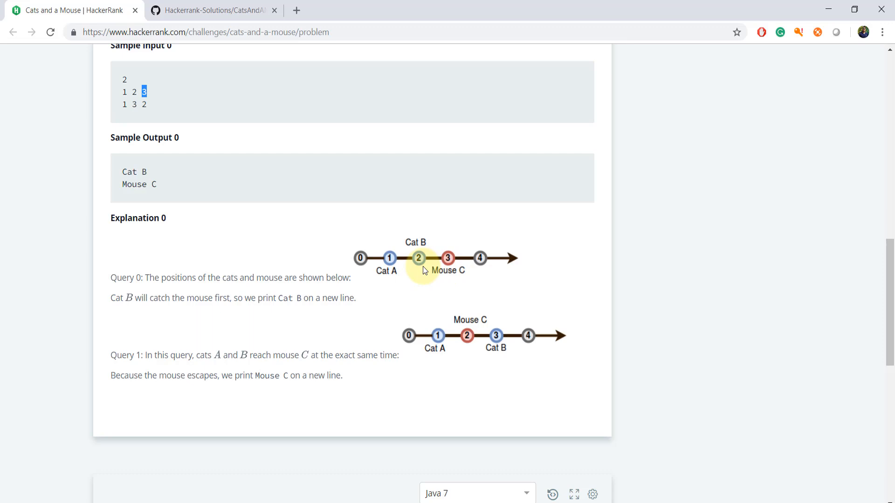
pyautogui.moveTo(434, 261)
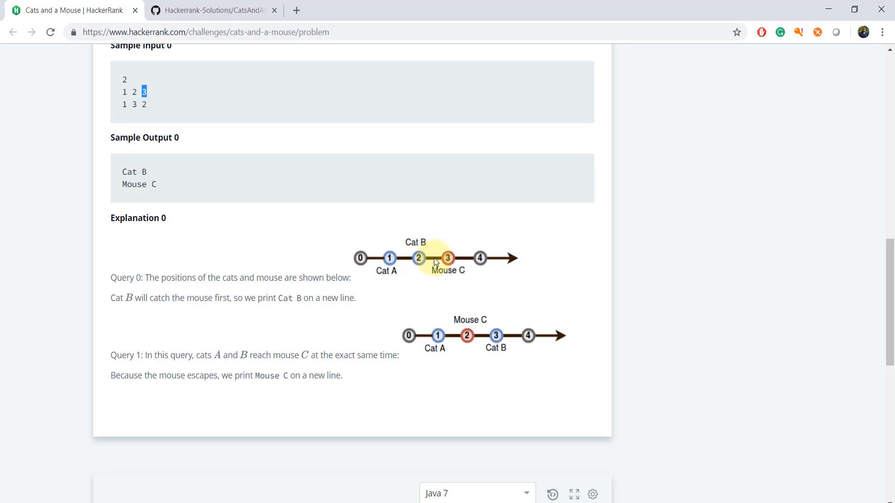
pyautogui.moveTo(253, 152)
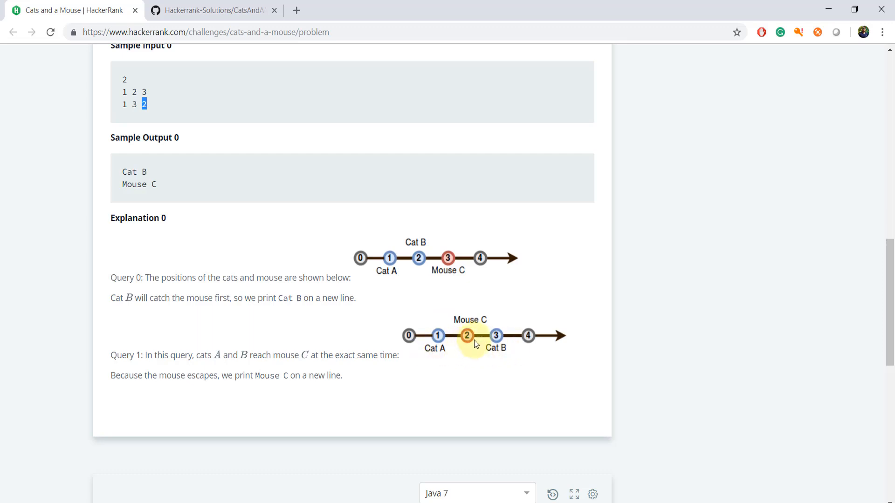
pyautogui.moveTo(469, 344)
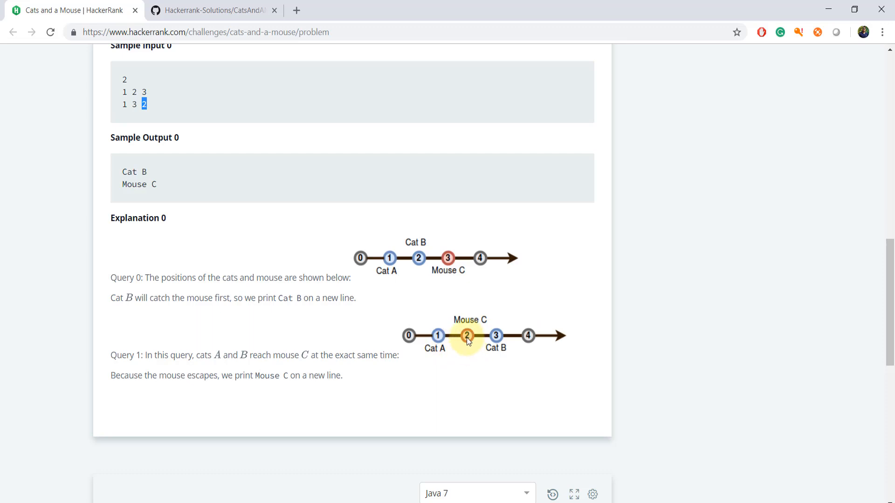
pyautogui.moveTo(462, 341)
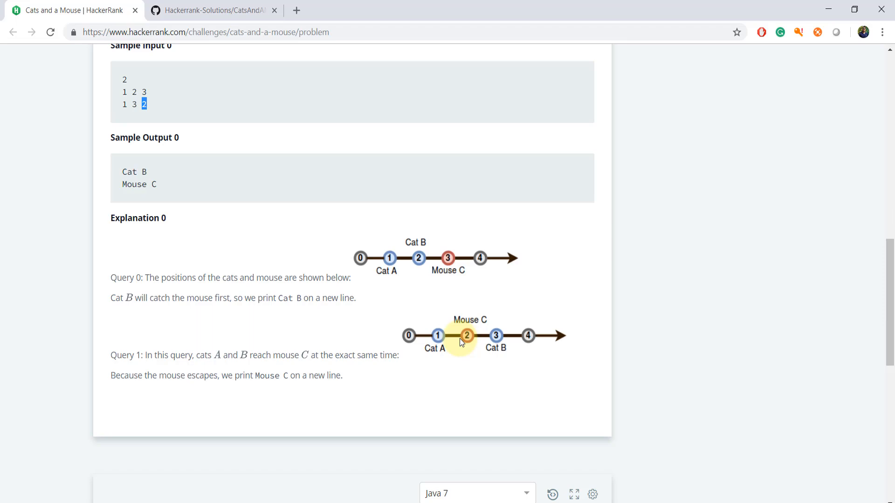
pyautogui.moveTo(589, 446)
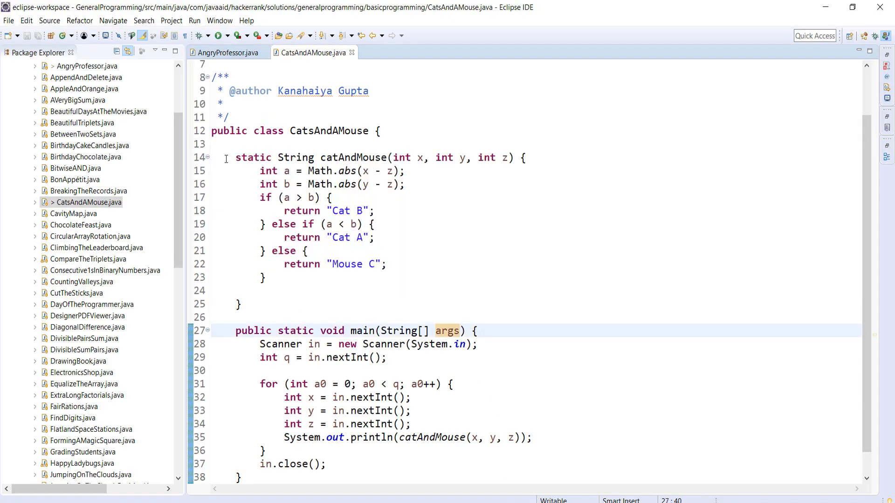
pyautogui.moveTo(235, 158); pyautogui.dragTo(239, 304)
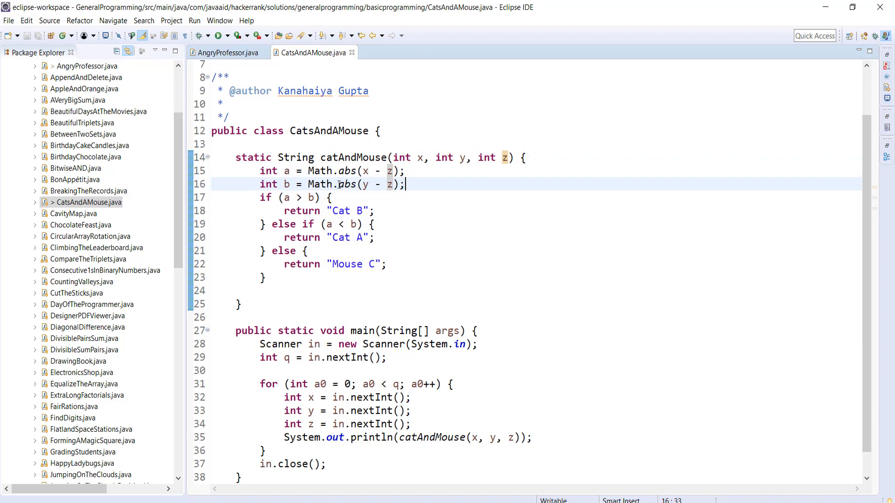
pyautogui.doubleClick(333, 170)
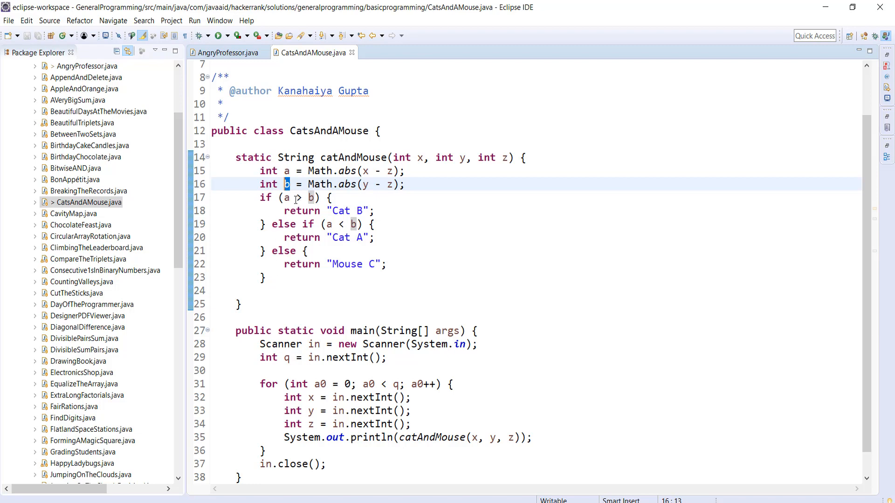
pyautogui.moveTo(302, 197)
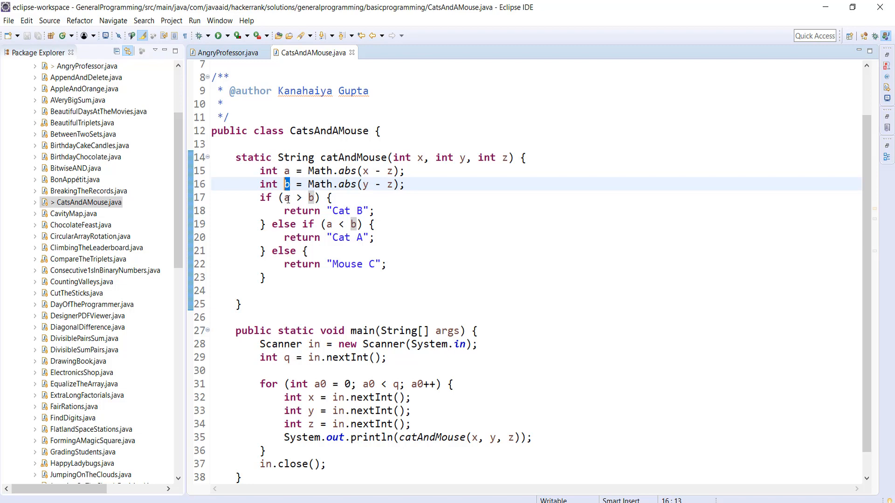
pyautogui.click(286, 171)
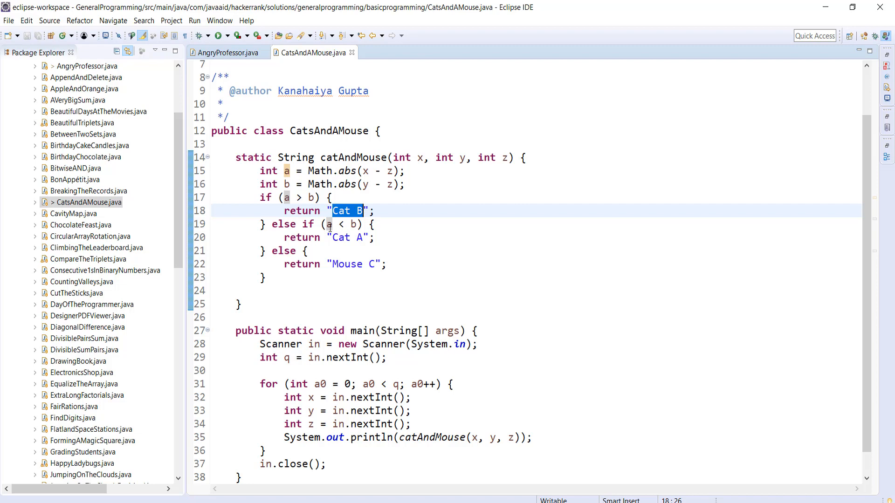
pyautogui.click(360, 224)
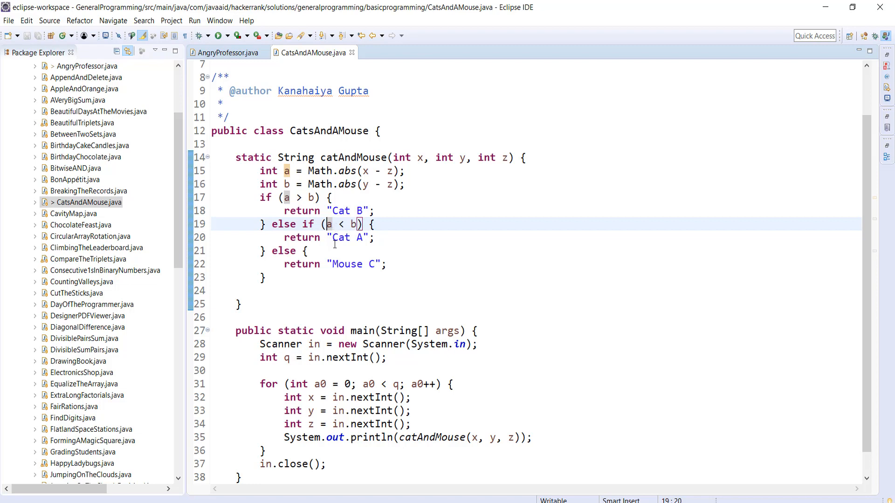
pyautogui.doubleClick(343, 238)
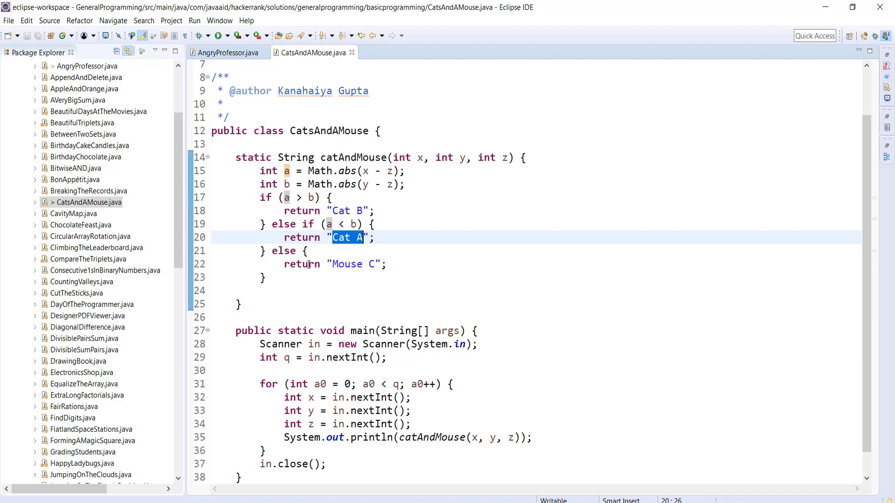
pyautogui.moveTo(325, 259)
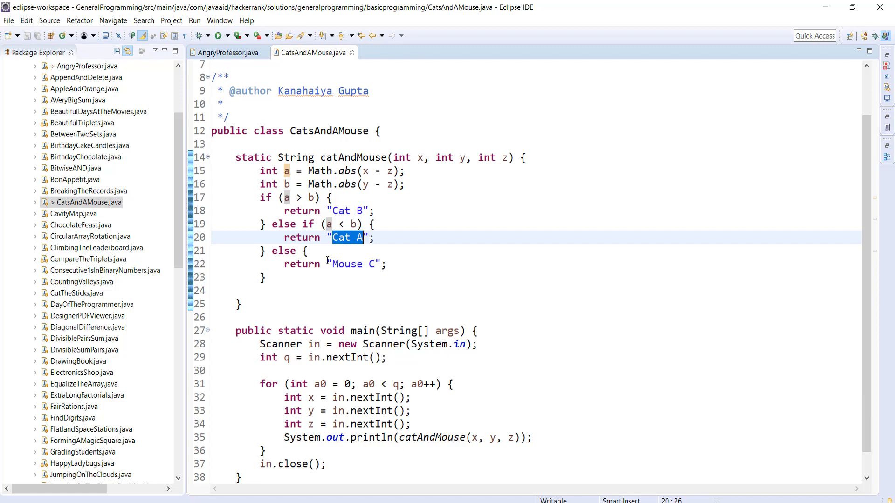
pyautogui.moveTo(334, 264)
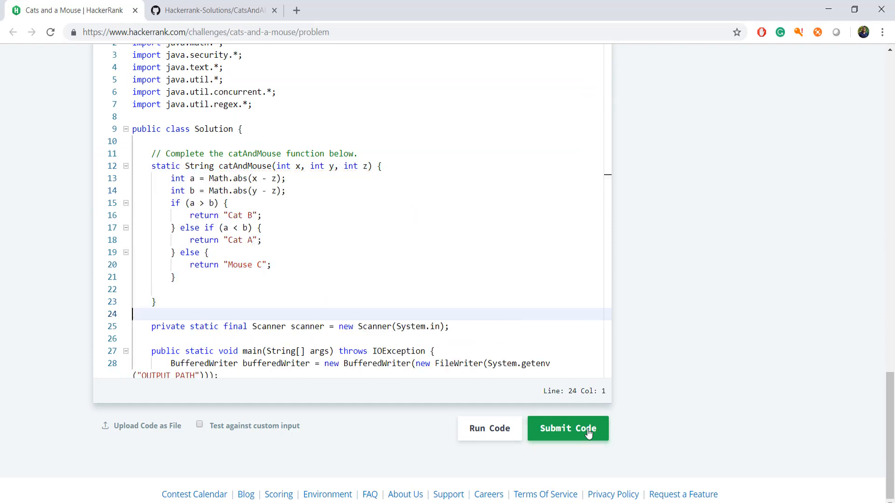
# Submit the catAndMouse solution and view the Congratulations result with both test cases passed.
pyautogui.click(567, 429)
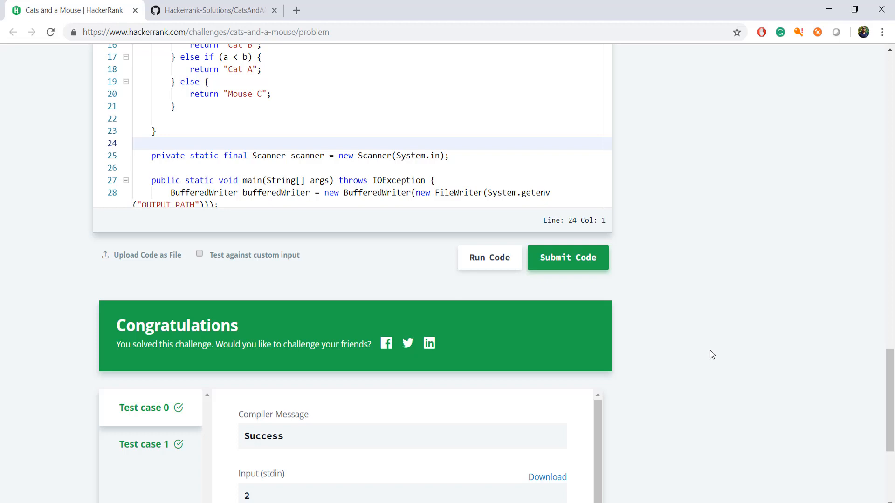
pyautogui.click(568, 258)
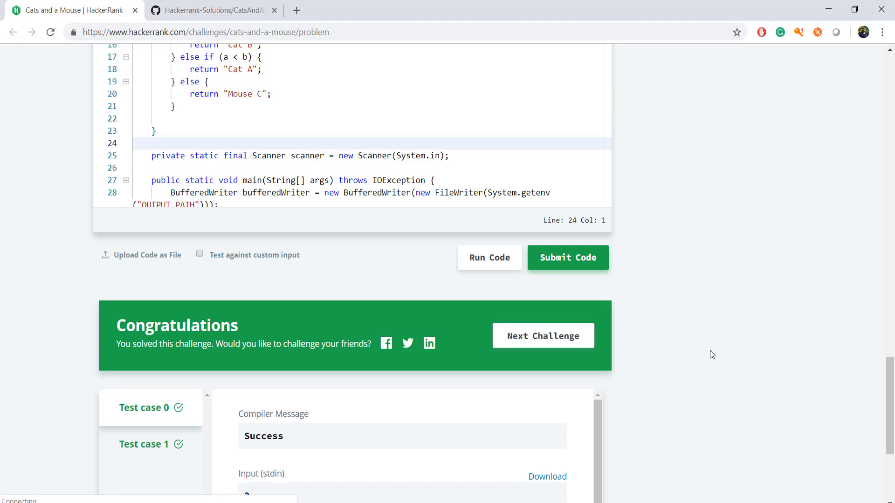